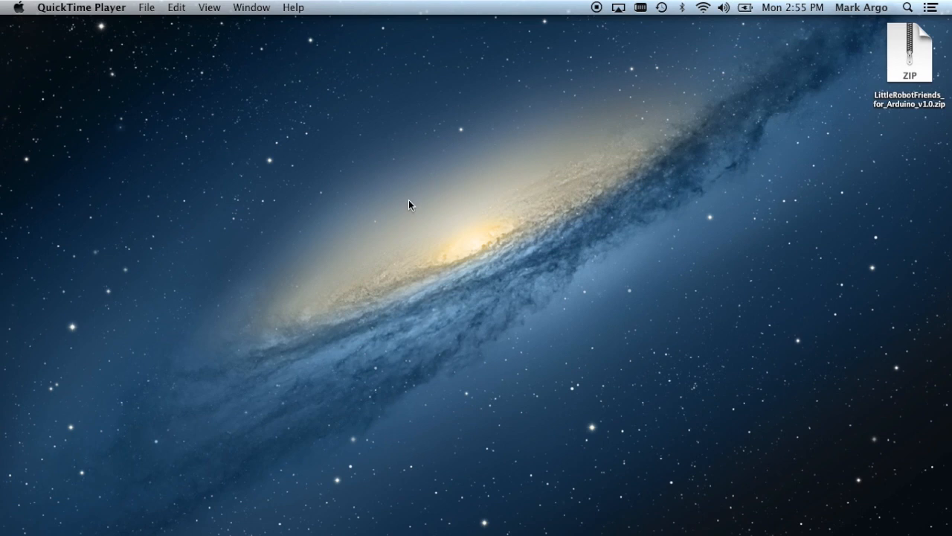
mouse_move(856, 80)
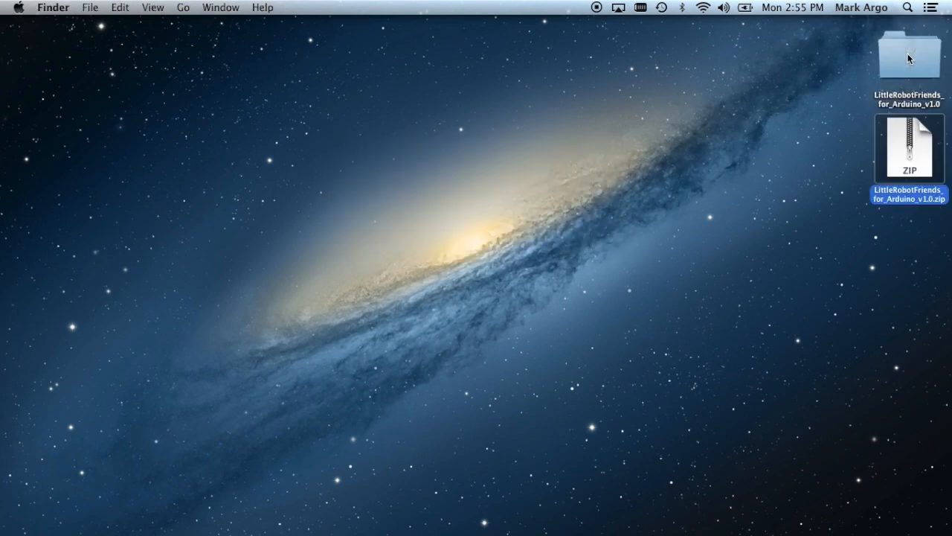
Select the newly extracted LittleRobotFriends_for_Arduino_v1.0 folder on the desktop
left_click(908, 56)
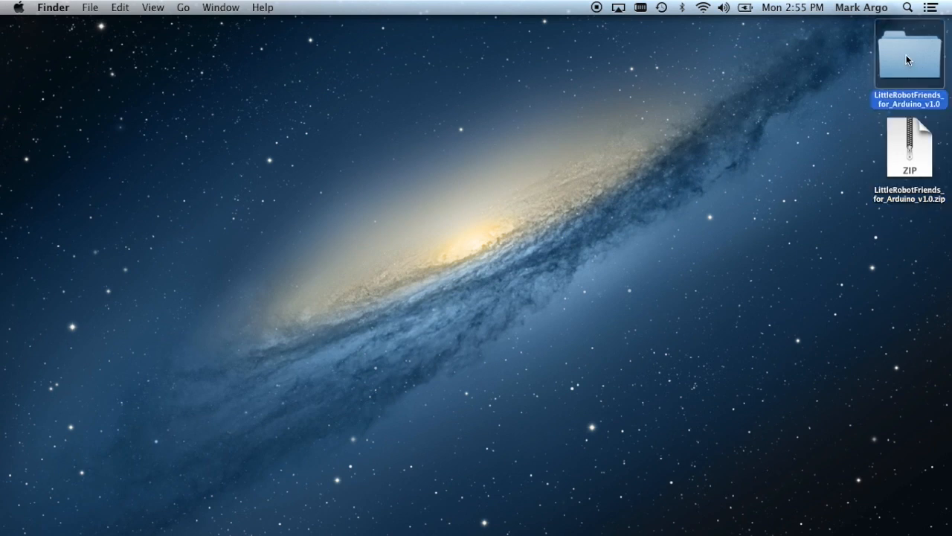
Open the extracted folder and inspect the LittleRobotFriends folder inside hardware
double_click(909, 54)
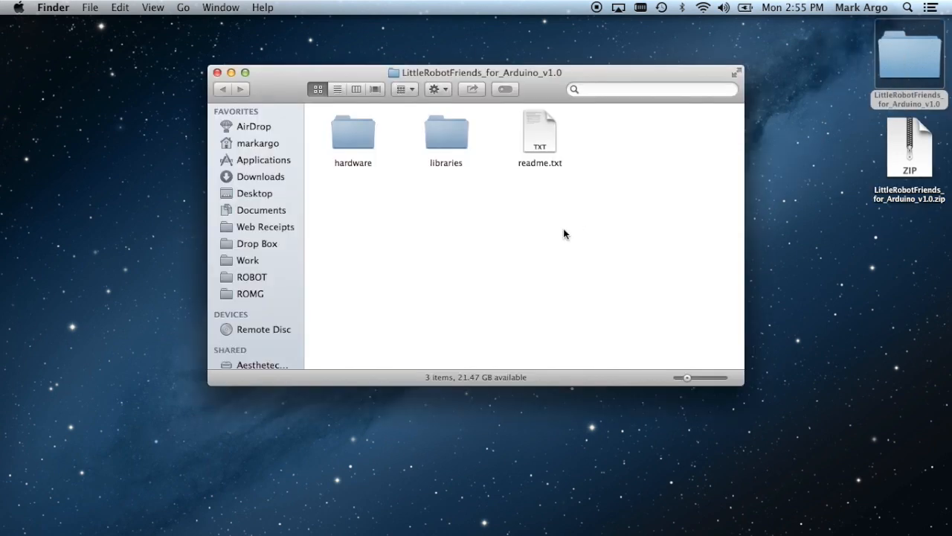
mouse_move(360, 139)
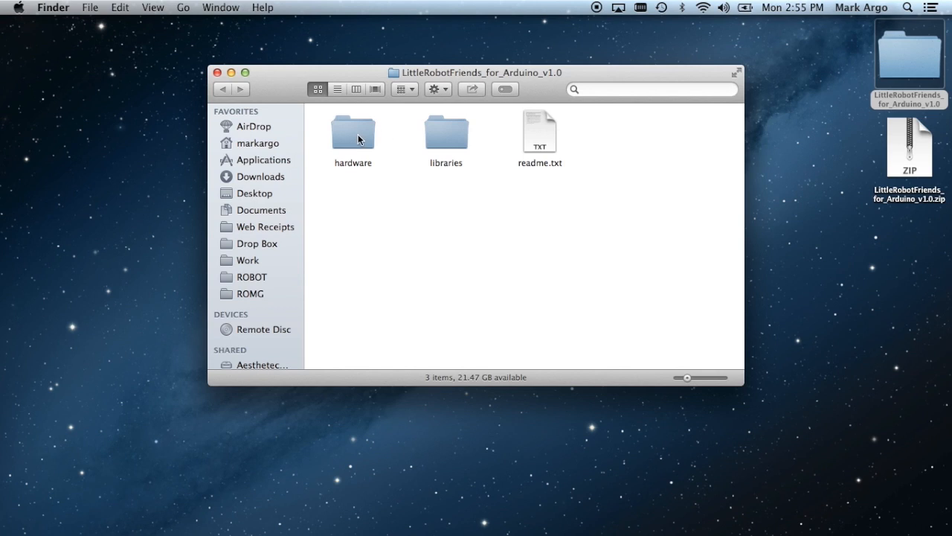
double_click(353, 133)
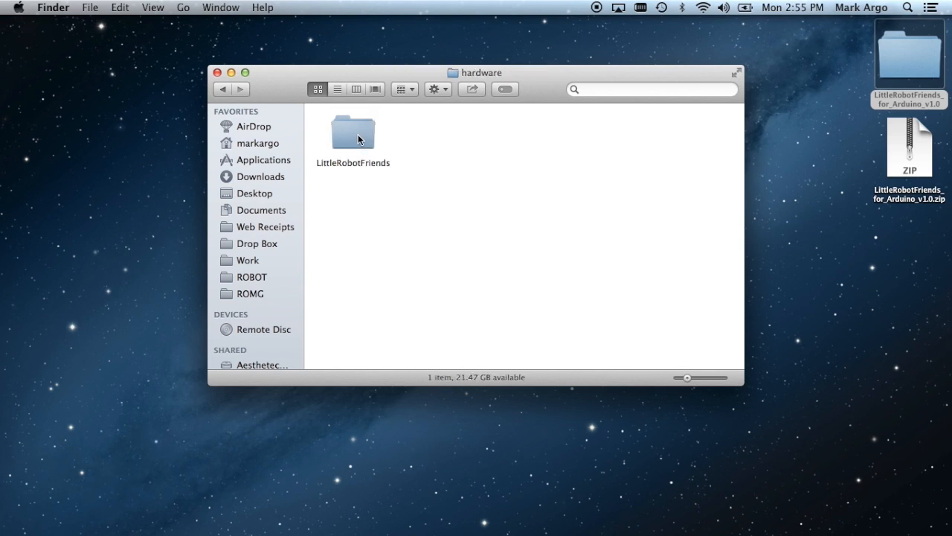
left_click(353, 131)
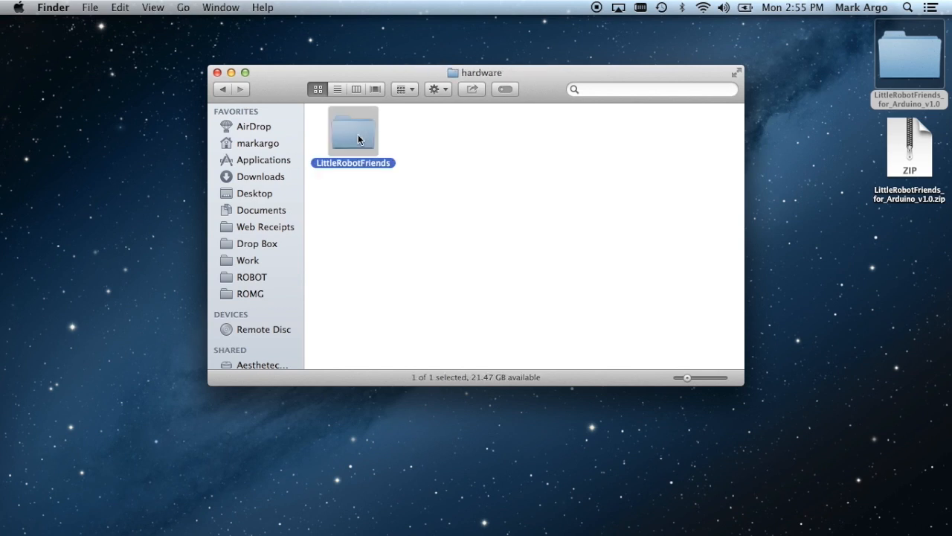
double_click(352, 129)
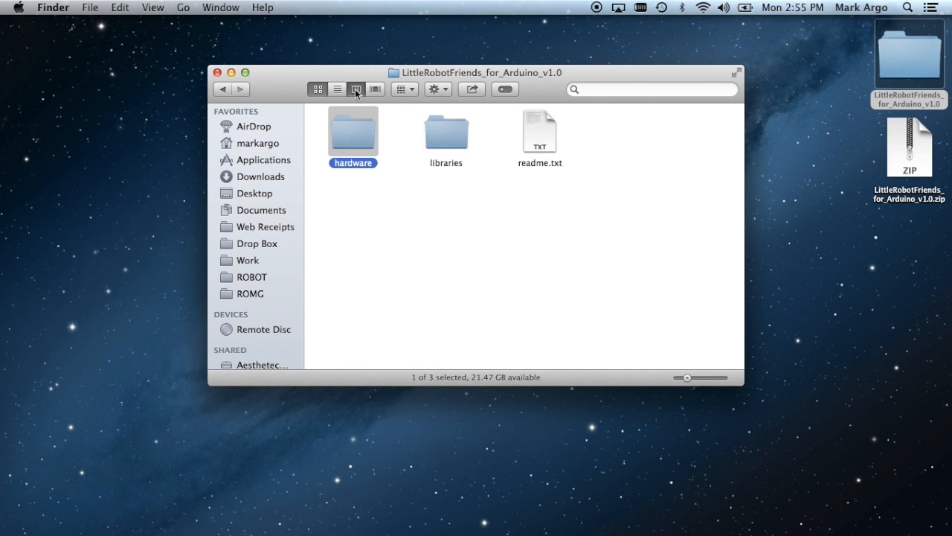
In column view, browse the LittleRobotFriends library files and its examples folder
left_click(357, 88)
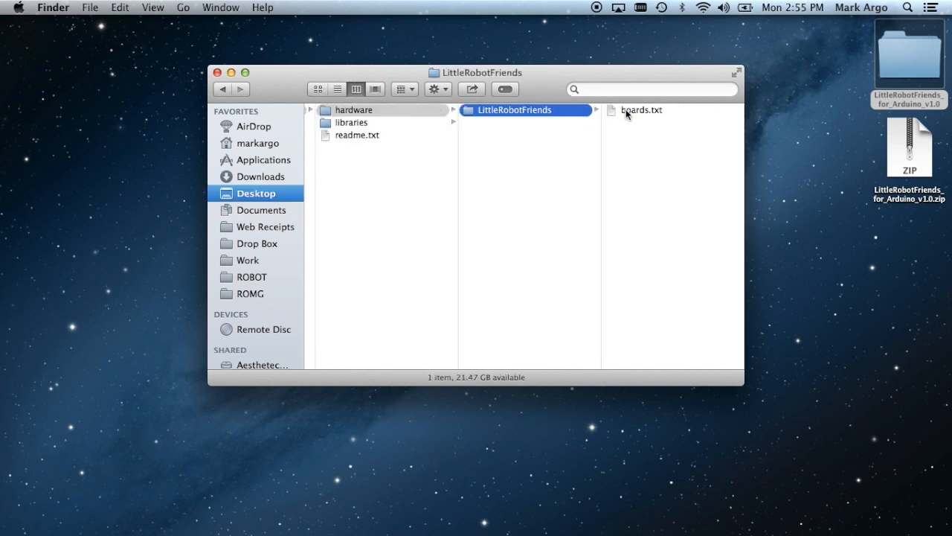
left_click(353, 122)
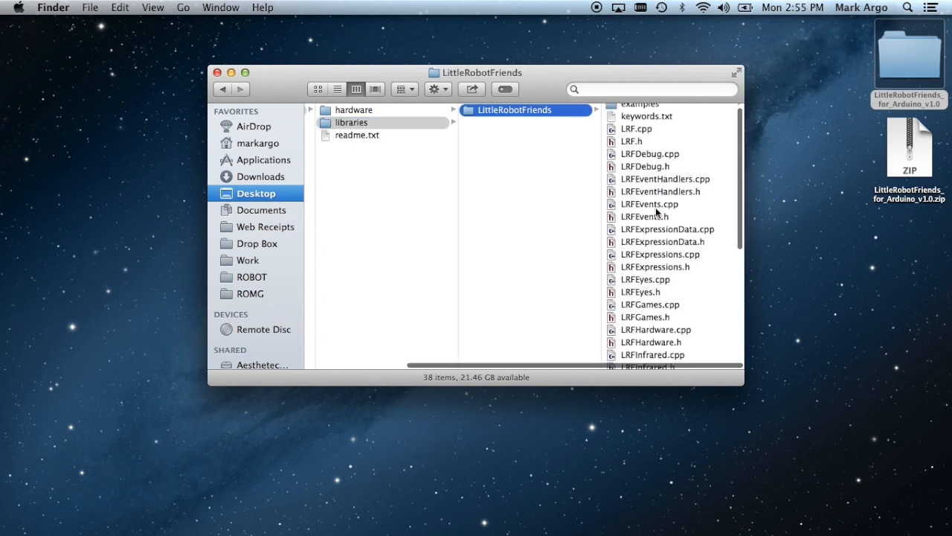
scroll("down", 3)
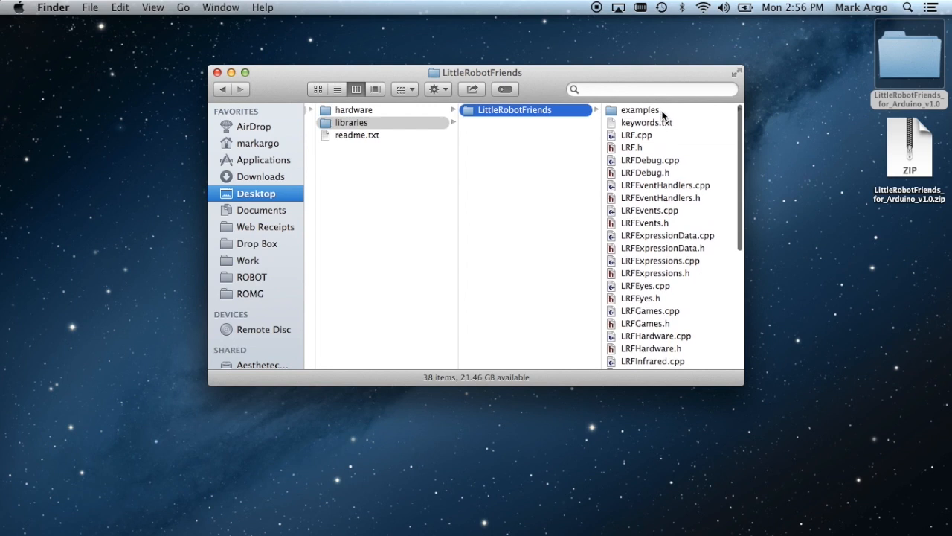
left_click(639, 109)
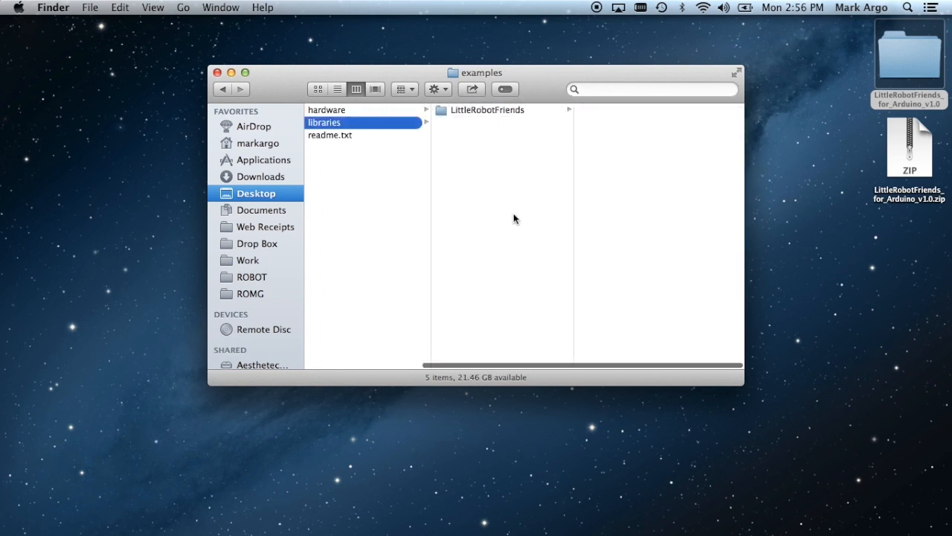
double_click(325, 122)
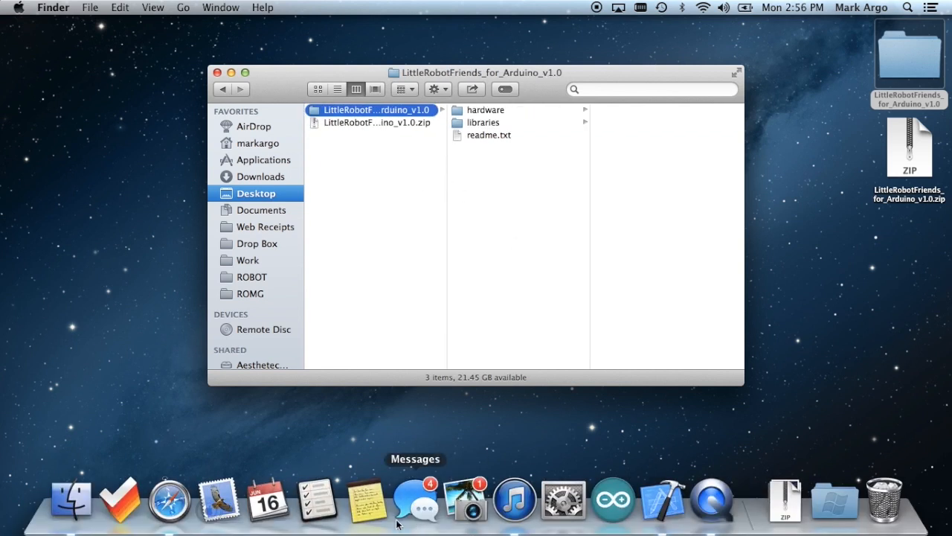
mouse_move(612, 503)
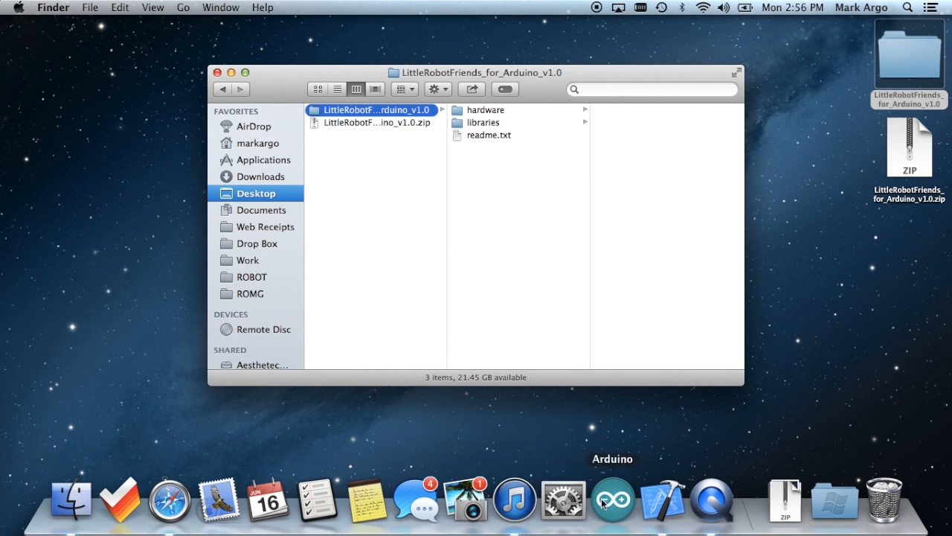
Launch Arduino and confirm in Preferences that the sketchbook is Documents/Arduino
left_click(612, 500)
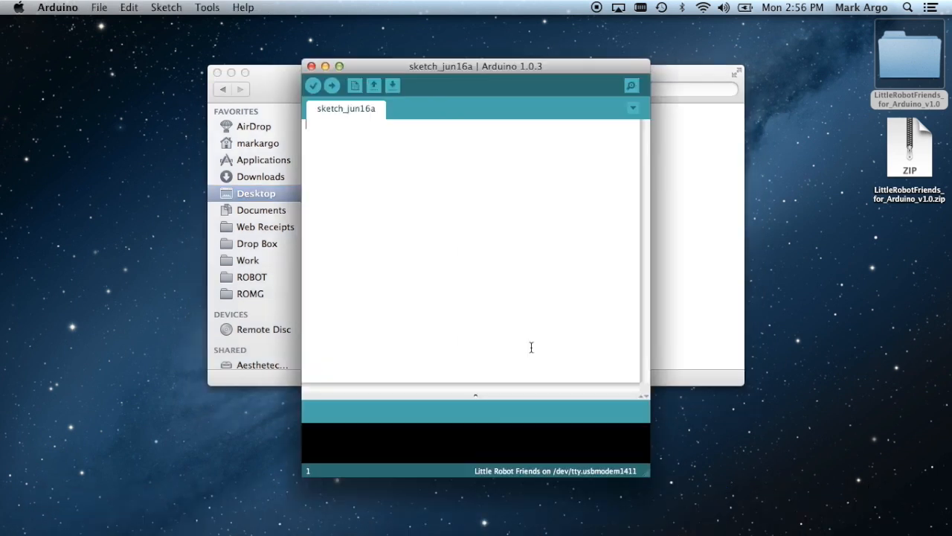
mouse_move(345, 131)
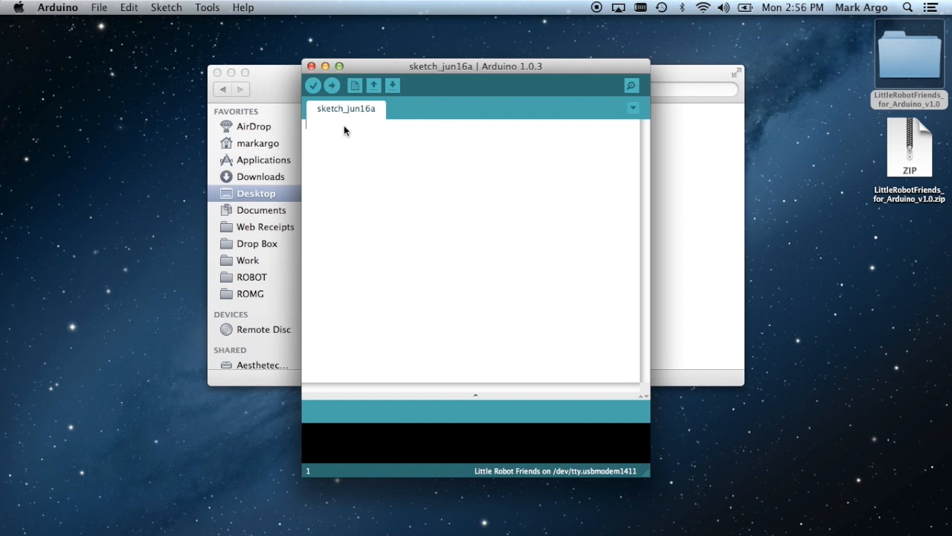
left_click(57, 8)
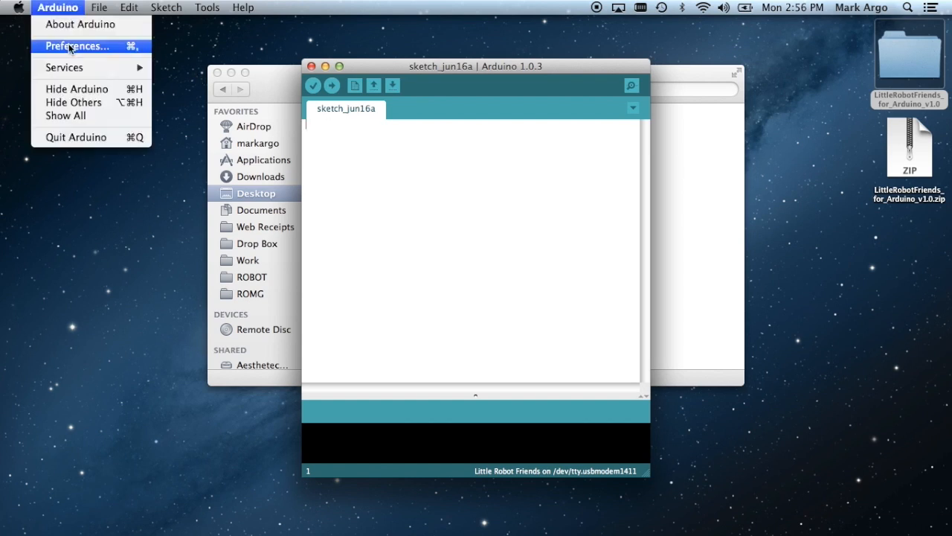
left_click(77, 46)
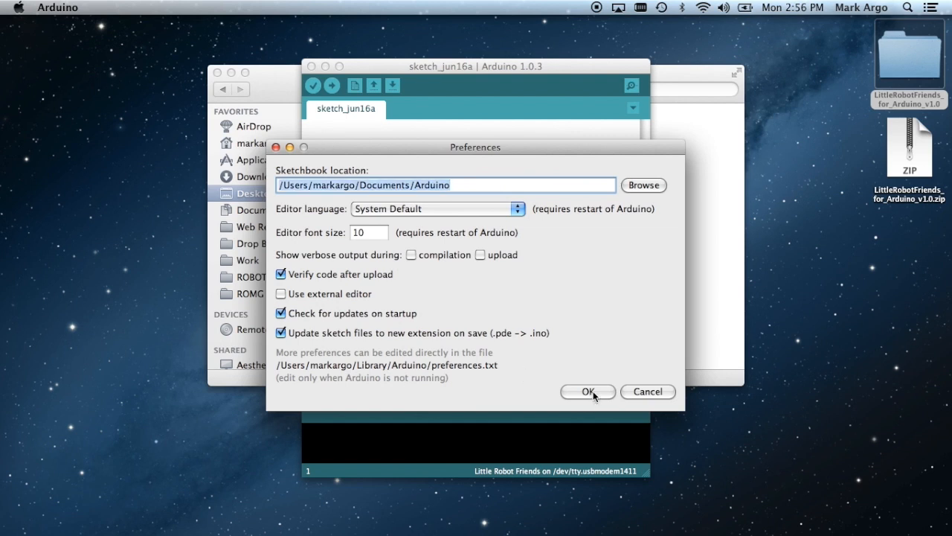
left_click(587, 391)
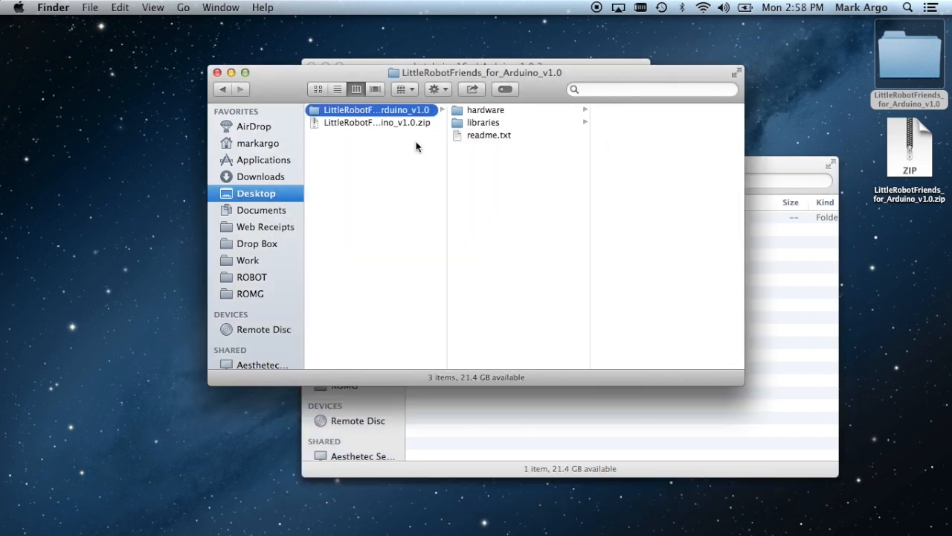
List the extracted folder's contents, expand hardware and libraries, and select everything
left_click(336, 88)
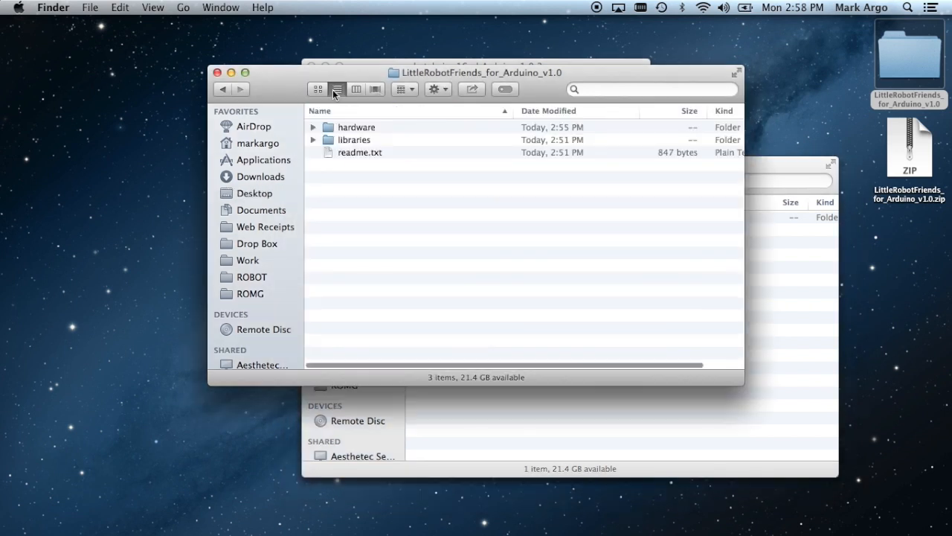
left_click_drag(476, 73, 376, 66)
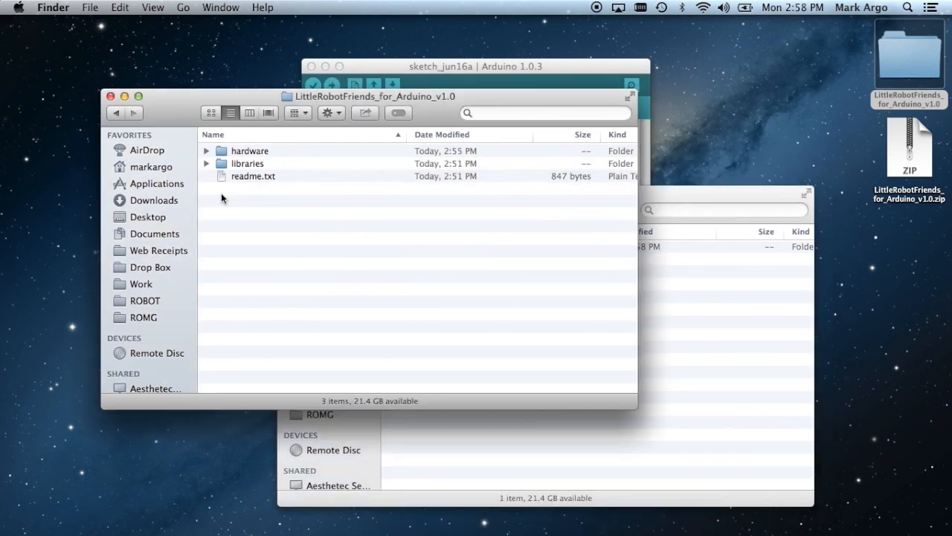
left_click(206, 150)
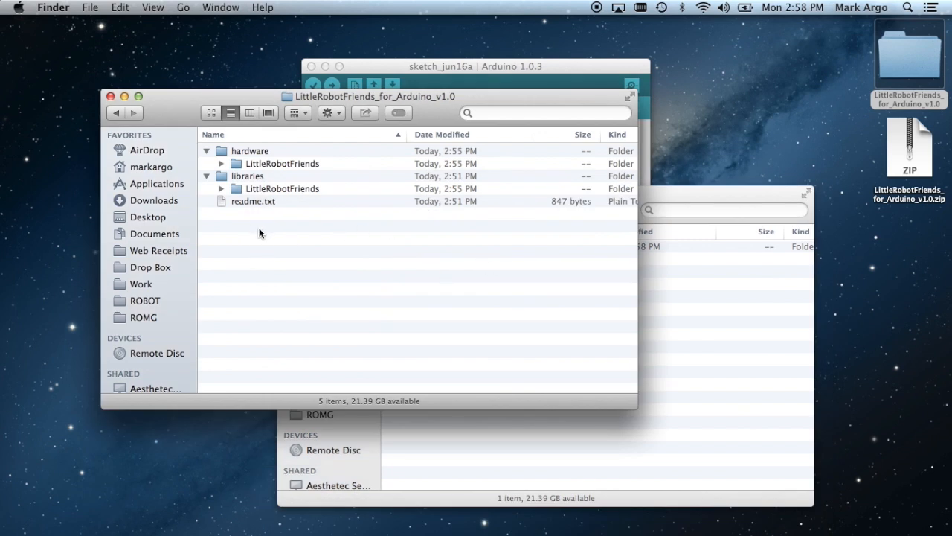
key("cmd+a")
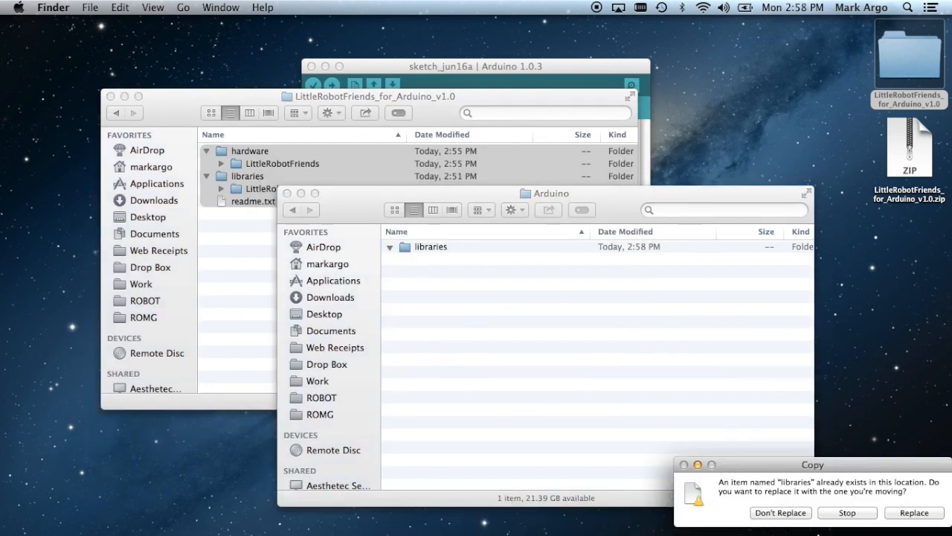
Drop the folders into the sketchbook, choose Don't Replace, and expand its libraries folder
left_click_drag(813, 465, 497, 270)
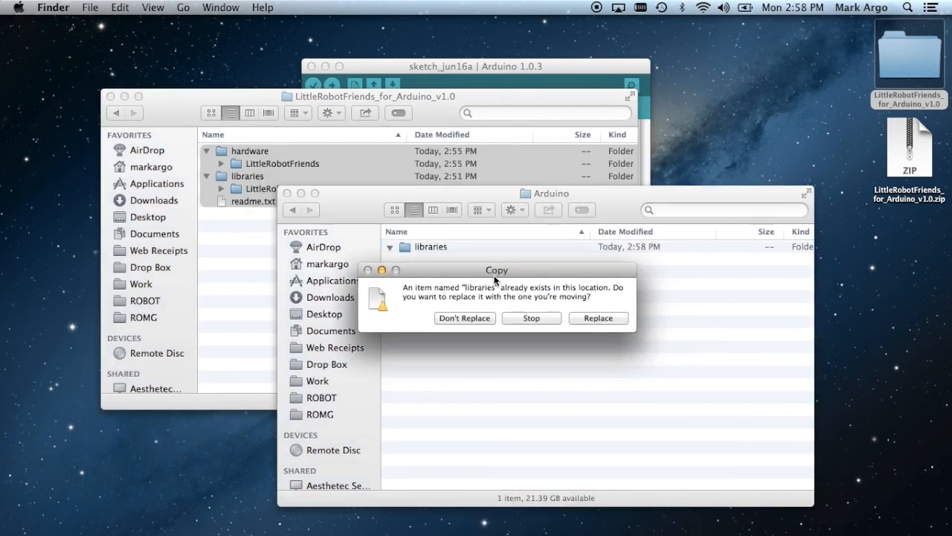
left_click(598, 317)
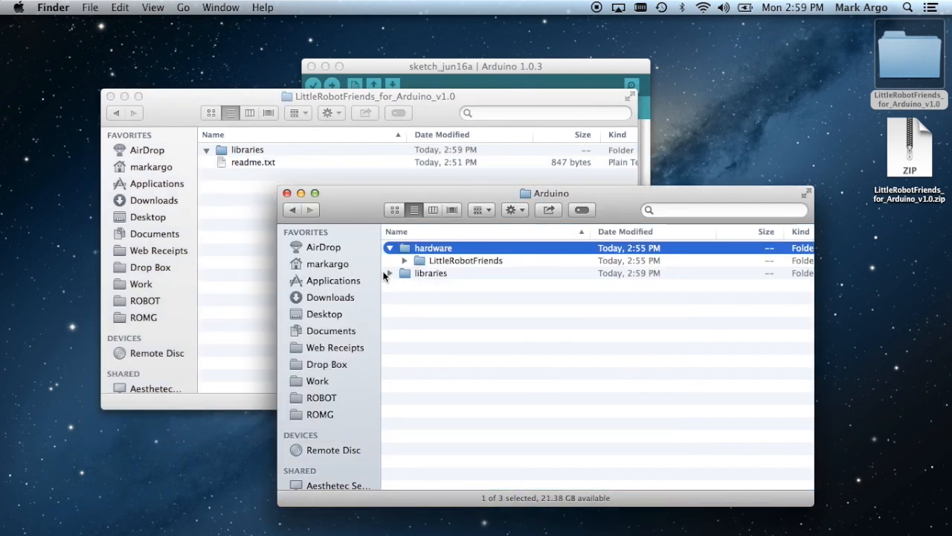
left_click(390, 273)
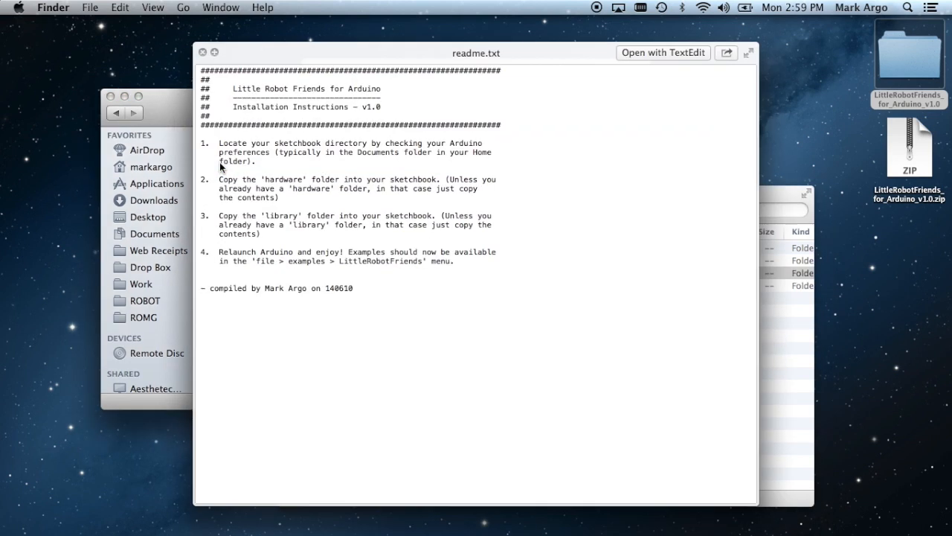
mouse_move(333, 298)
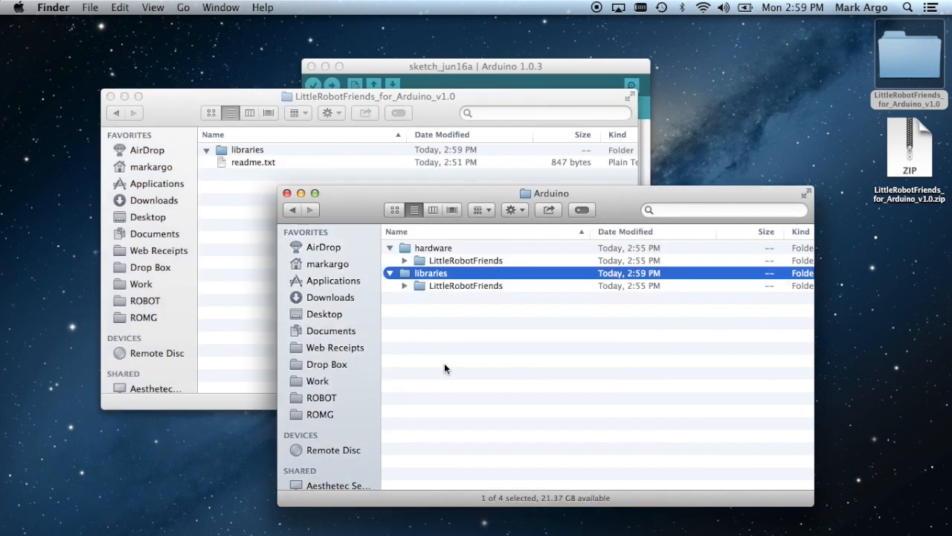
mouse_move(613, 498)
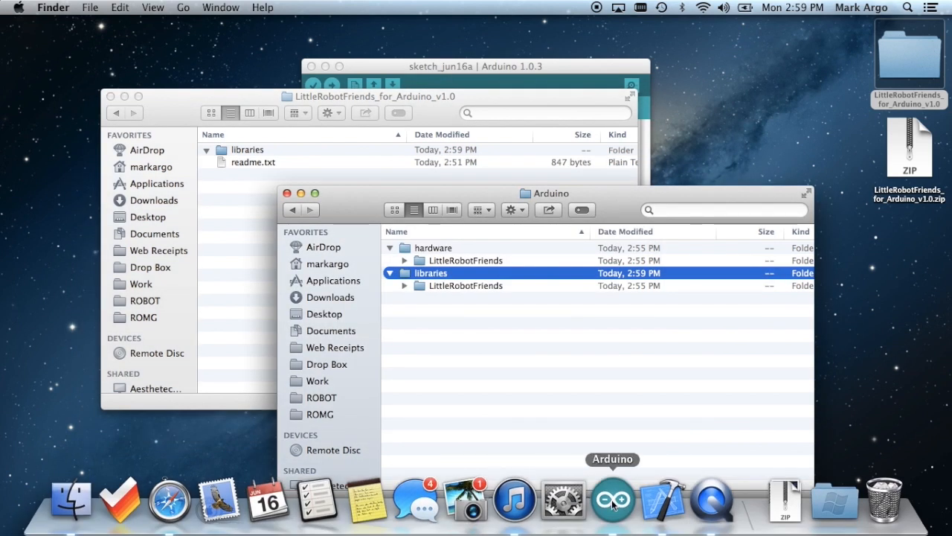
Quit Arduino and relaunch it from the Dock, bringing the new editor forward
left_click(613, 499)
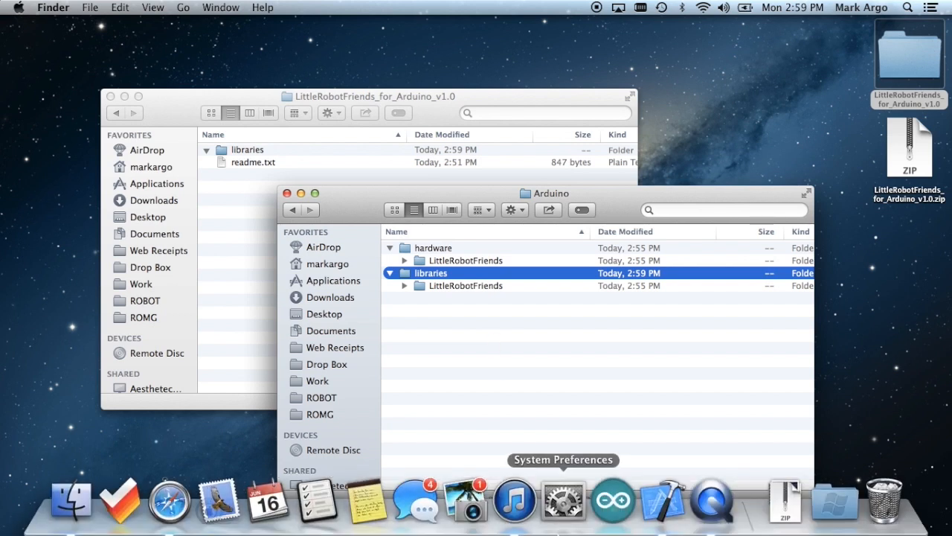
left_click(612, 498)
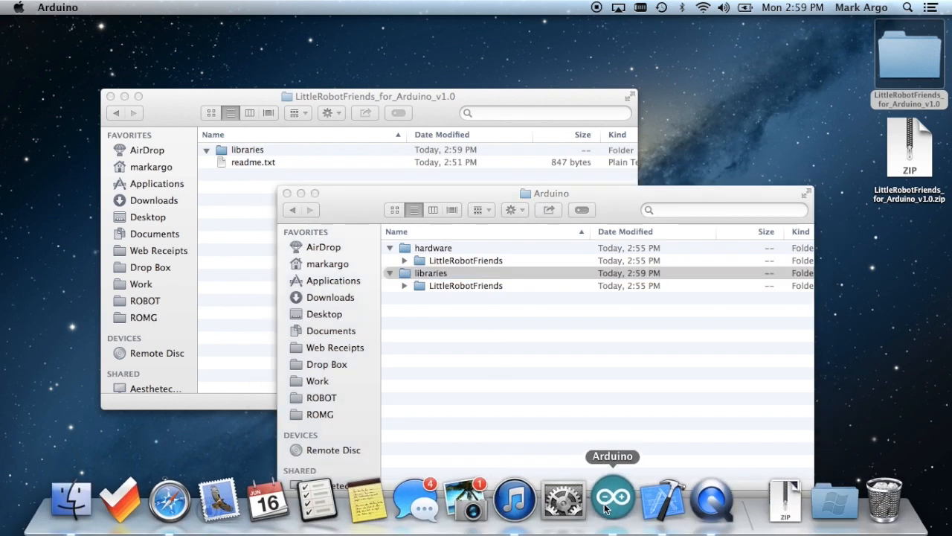
left_click(612, 499)
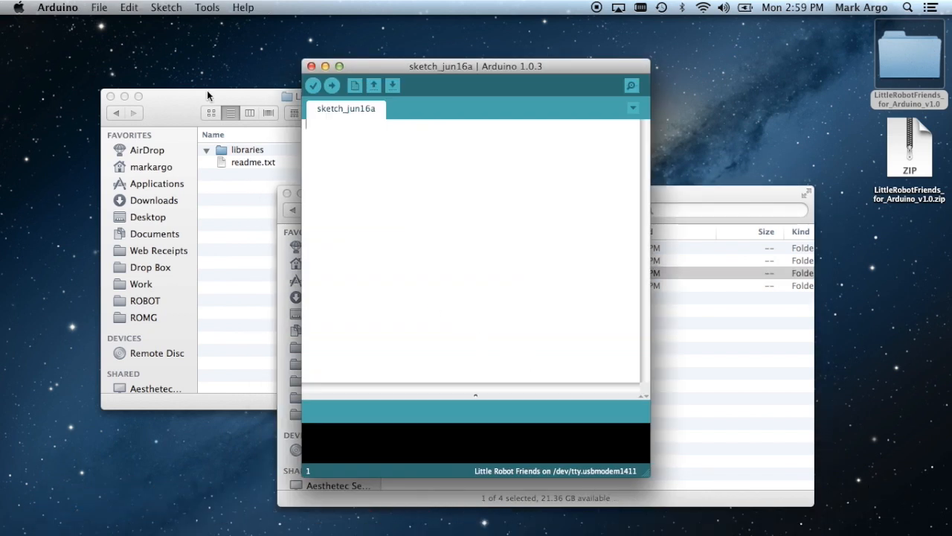
left_click(98, 7)
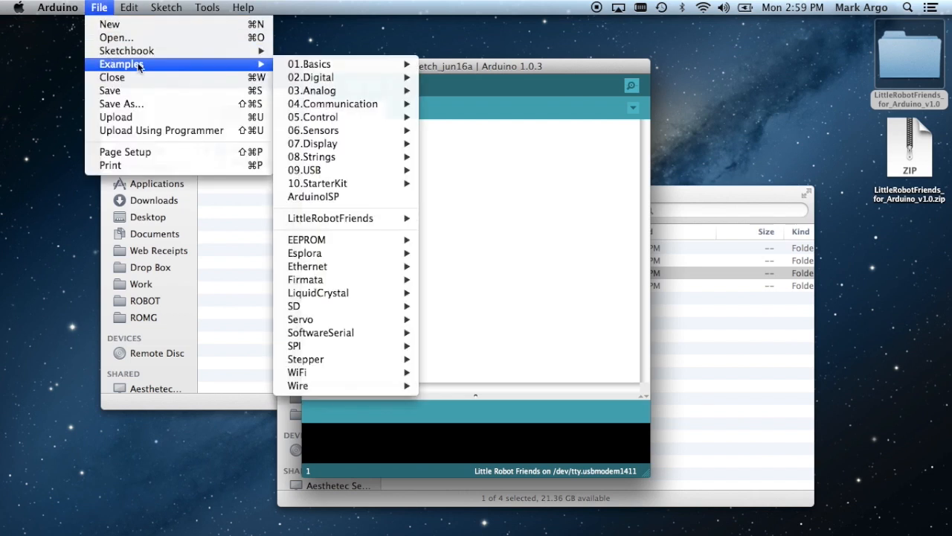
mouse_move(331, 218)
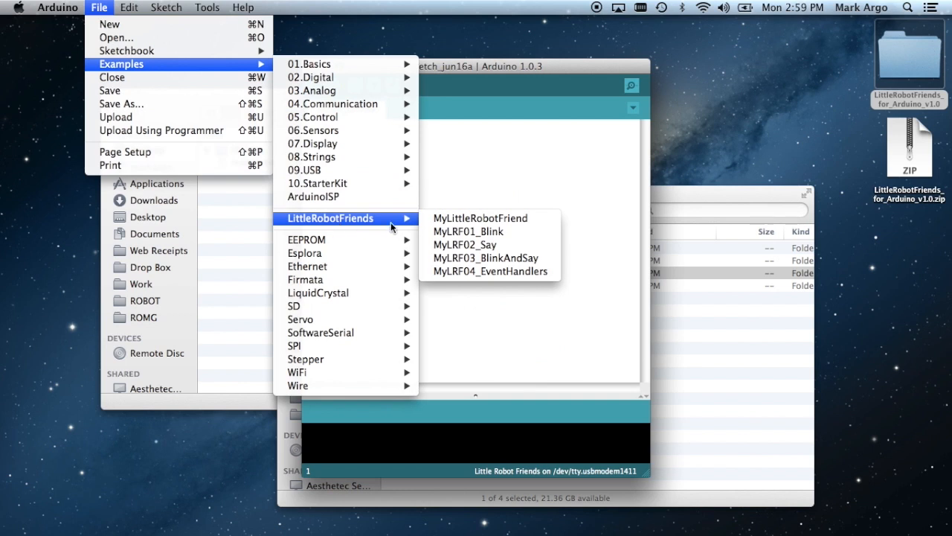
Load the MyLittleRobotFriend example with its LRF.h include, setup and loop
left_click(480, 217)
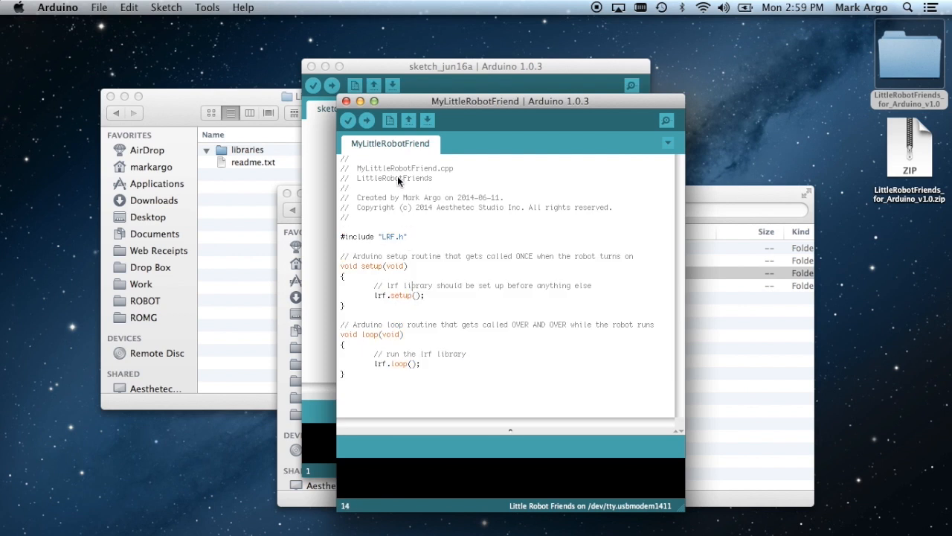
mouse_move(218, 13)
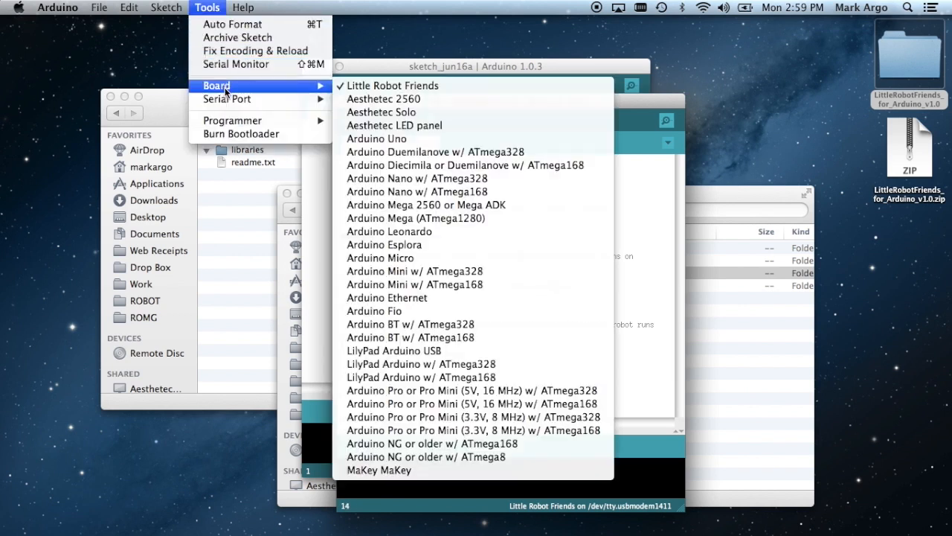
mouse_move(394, 85)
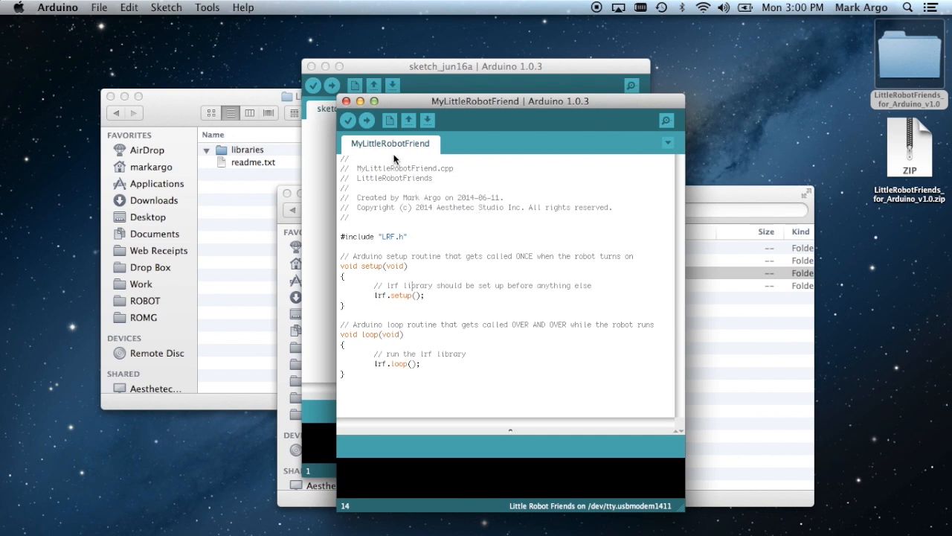
Keep the Little Robot Friends board and verify the sketch into a 17,614-byte binary
left_click(348, 119)
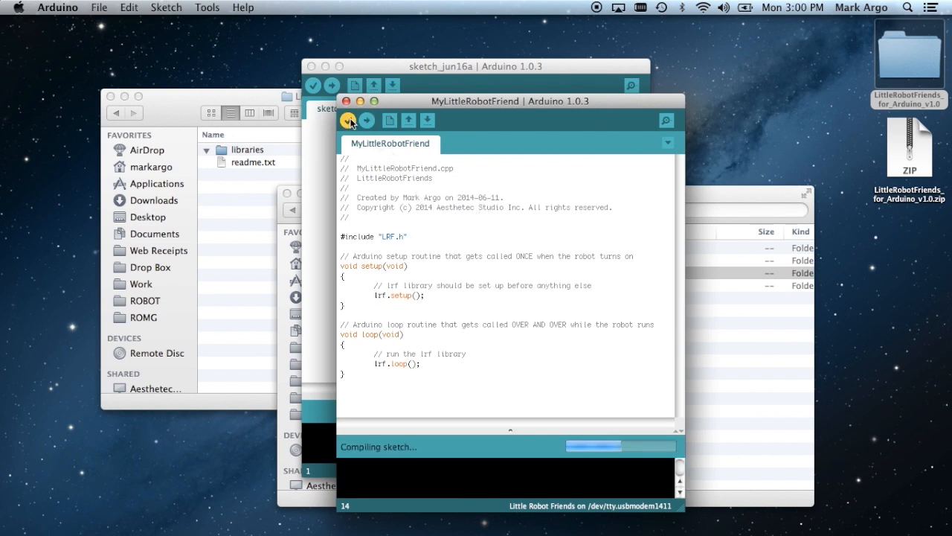
left_click(349, 120)
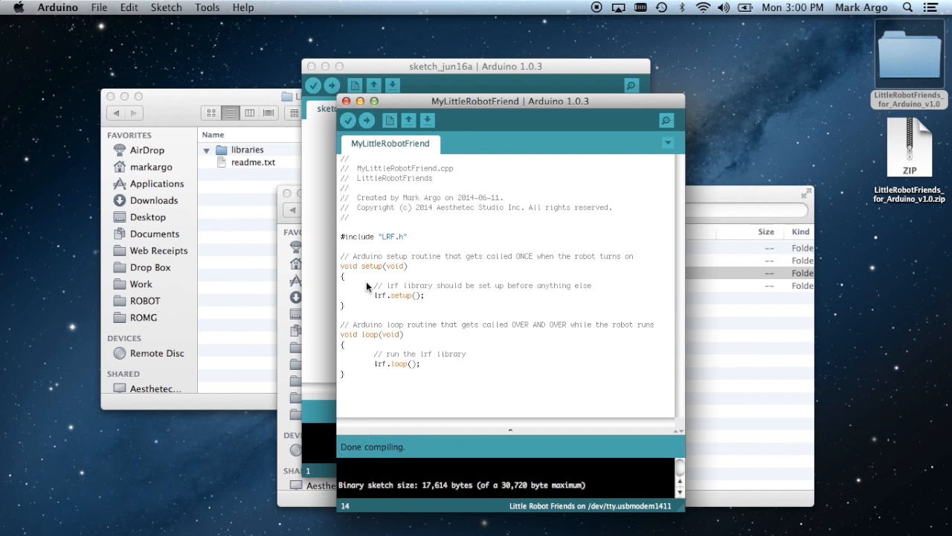
mouse_move(392, 244)
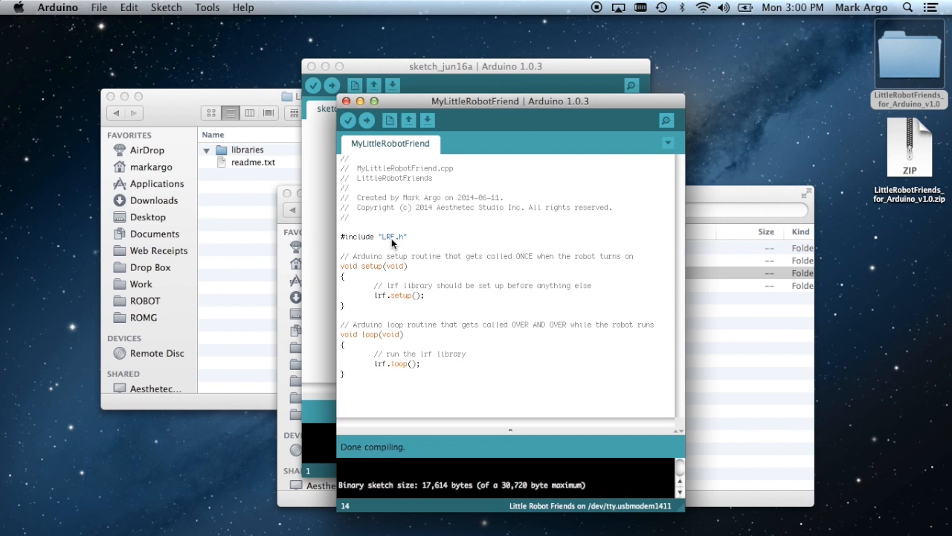
mouse_move(475, 285)
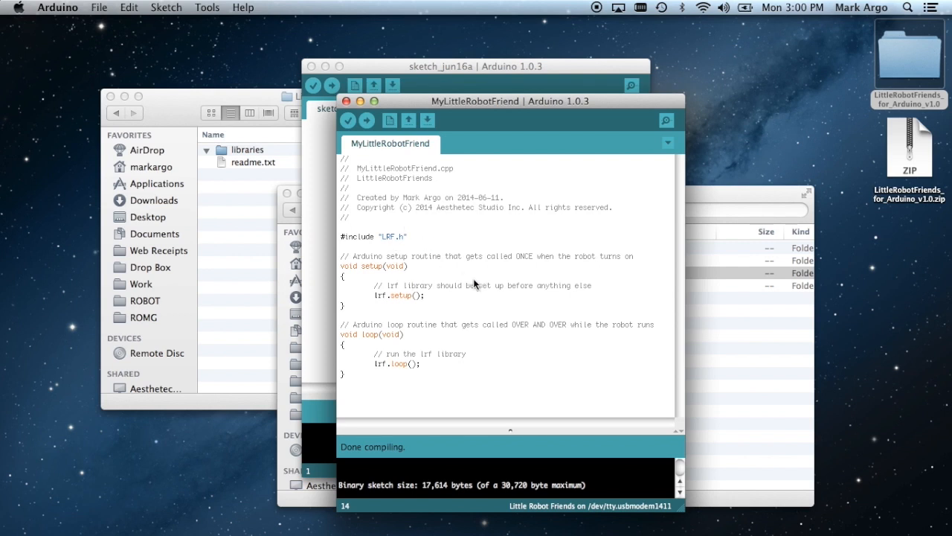
Confirm the serial port is /dev/tty.usbmodem1411 and start uploading the sketch
left_click(208, 7)
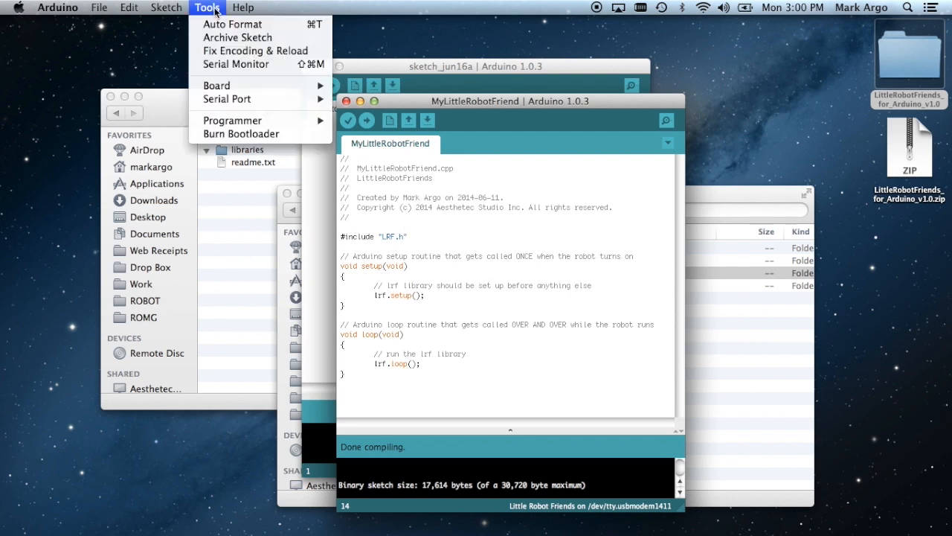
left_click(227, 99)
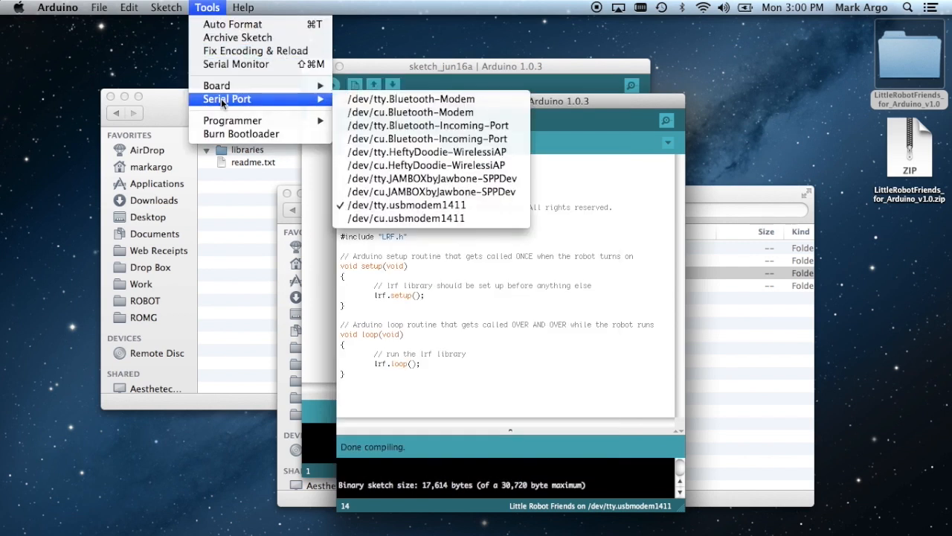
mouse_move(401, 204)
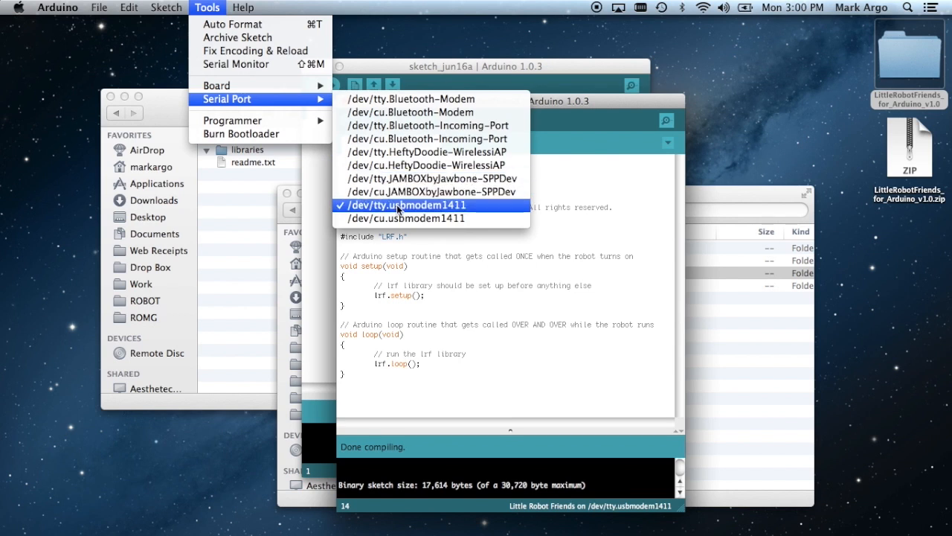
mouse_move(434, 281)
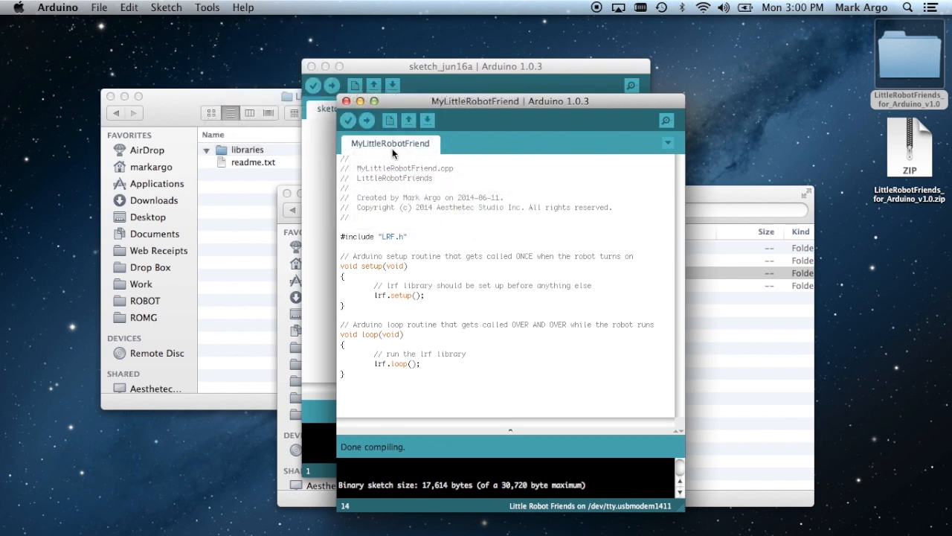
mouse_move(313, 85)
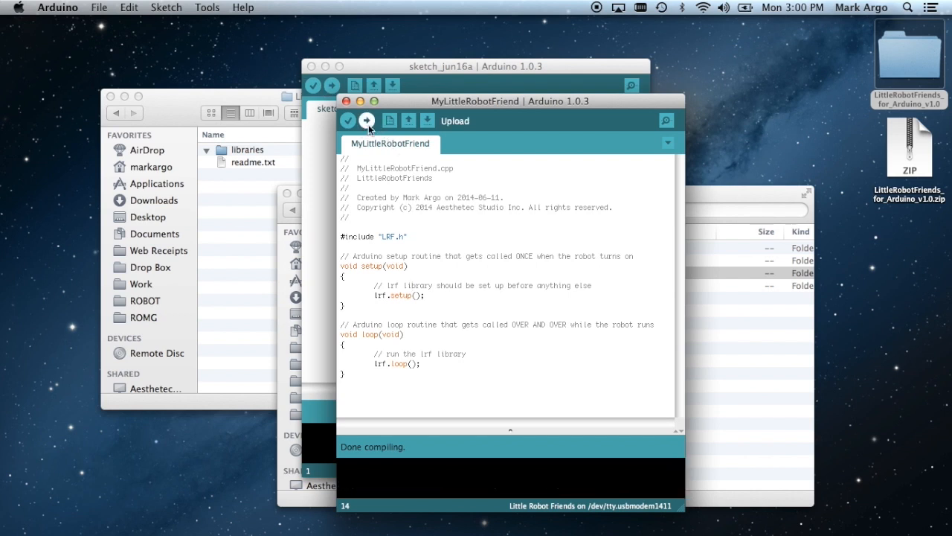
left_click(366, 120)
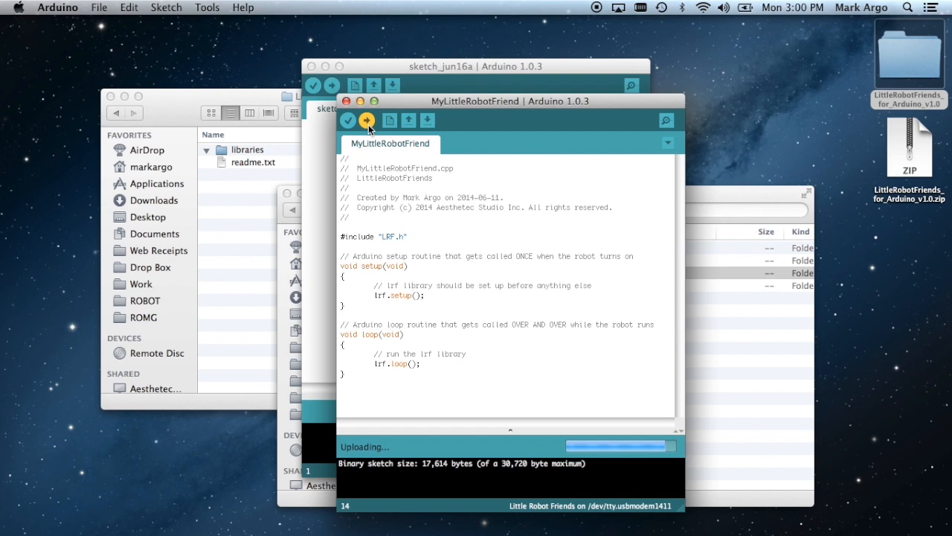
mouse_move(427, 243)
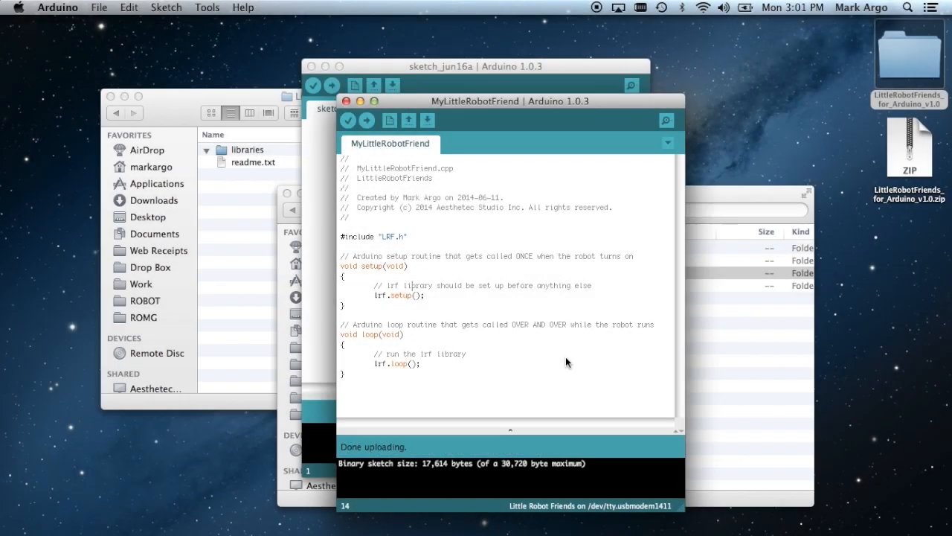
mouse_move(666, 121)
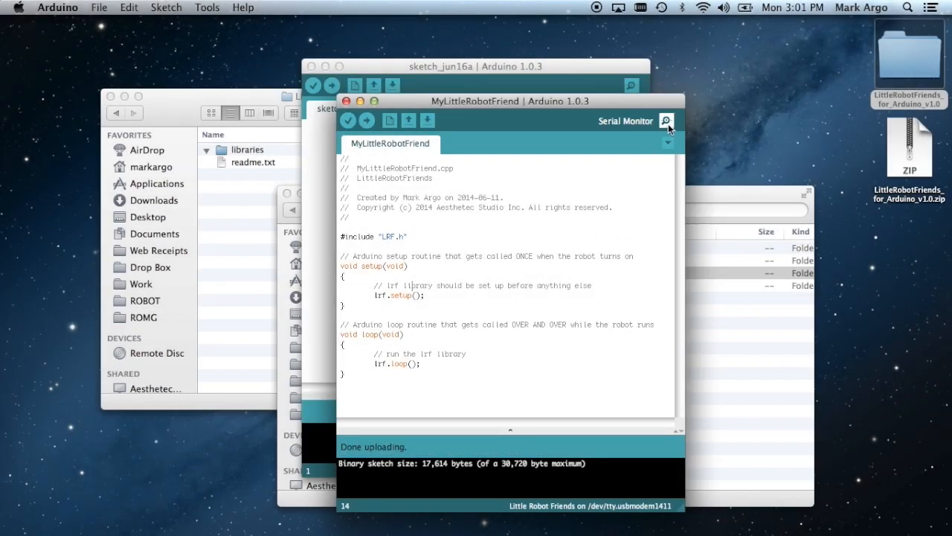
Read hw:1,1 fw:1,1 in the Serial Monitor, close it, and quit Arduino
left_click(666, 121)
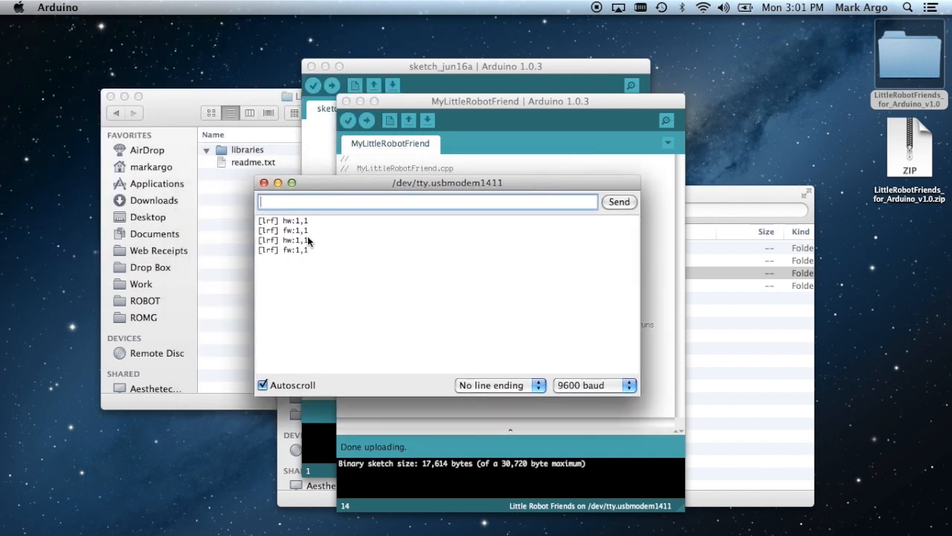
mouse_move(364, 323)
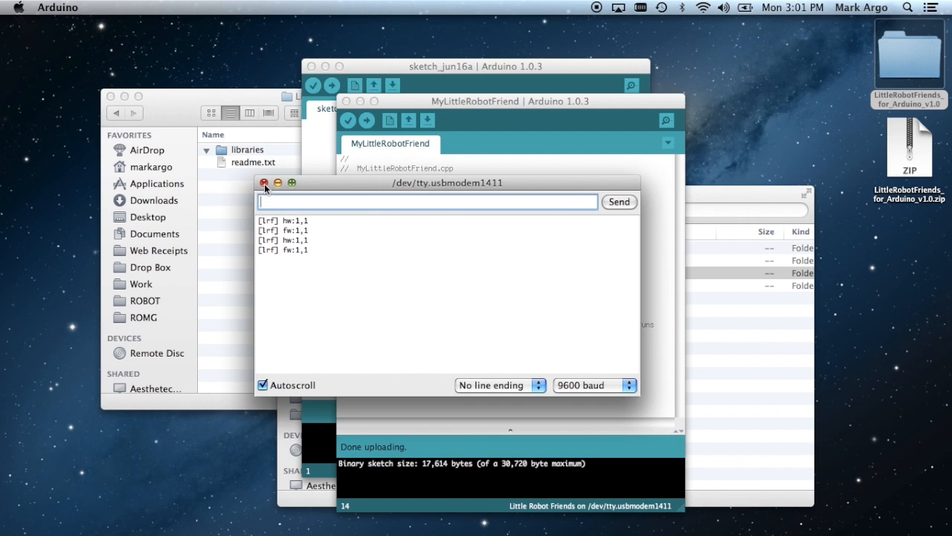
left_click(264, 183)
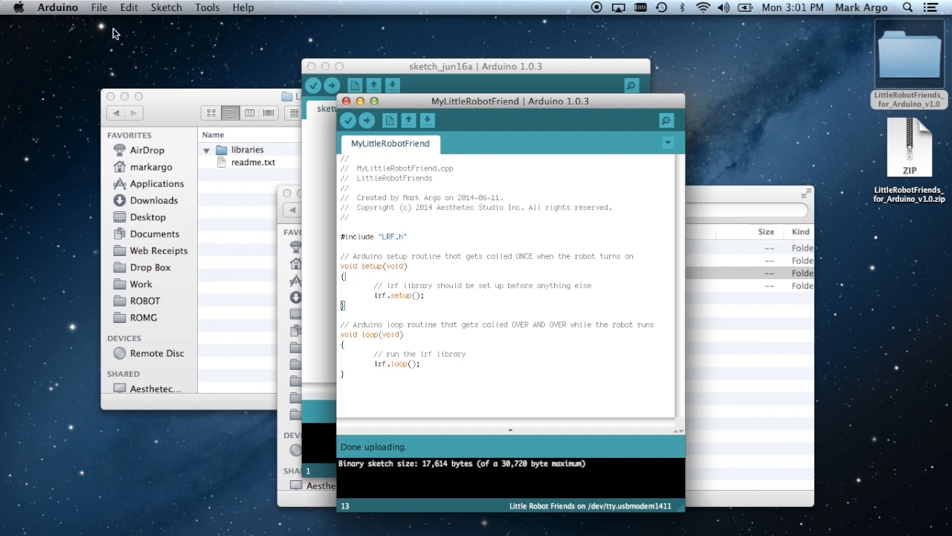
left_click(57, 8)
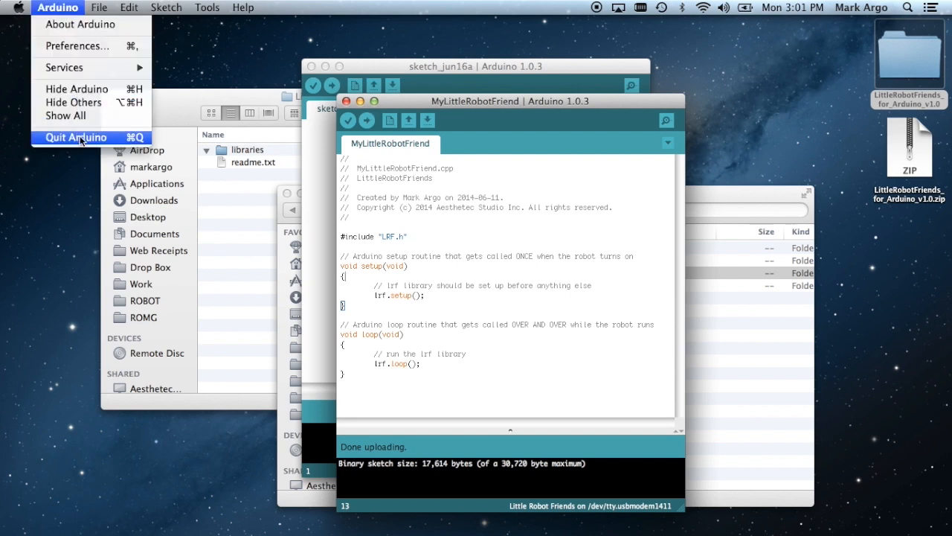
left_click(75, 137)
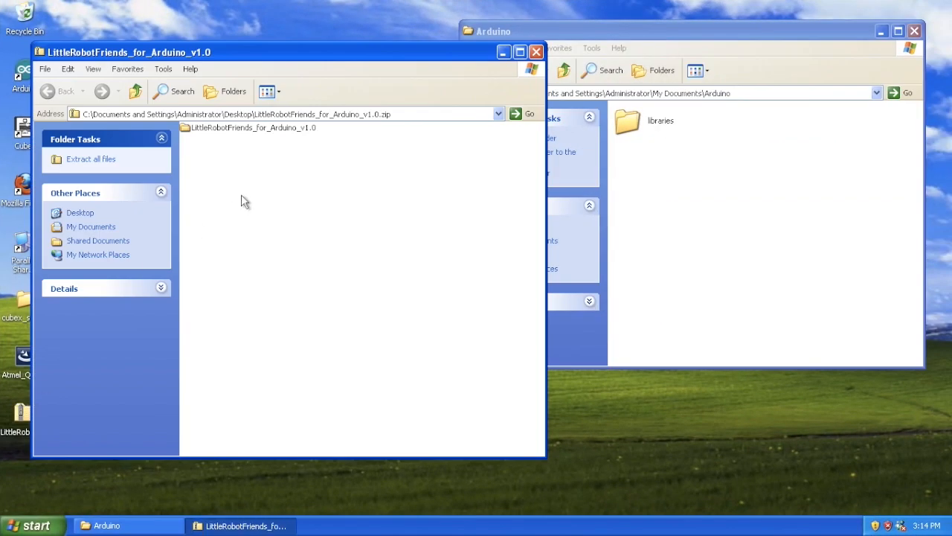
Open the package inside the zip and copy its hardware folder into My Documents\Arduino
double_click(248, 127)
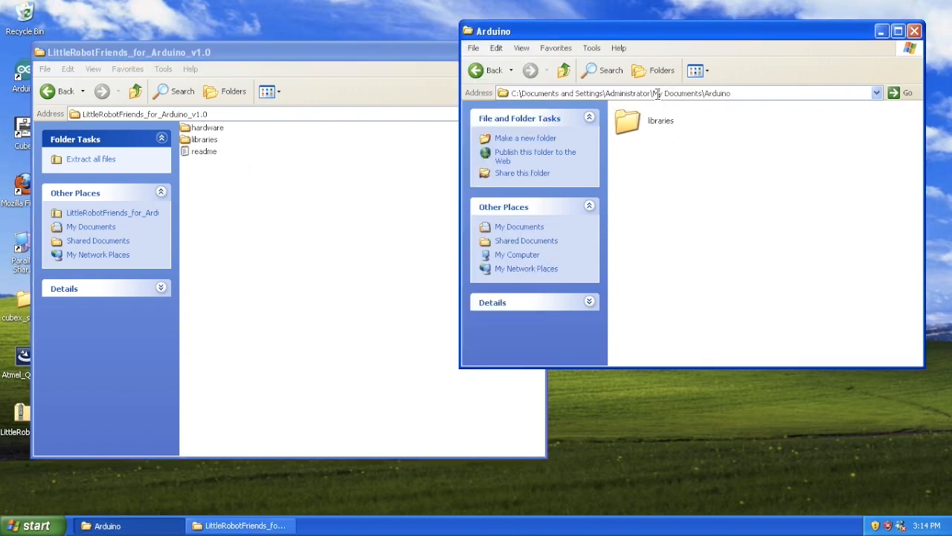
double_click(677, 93)
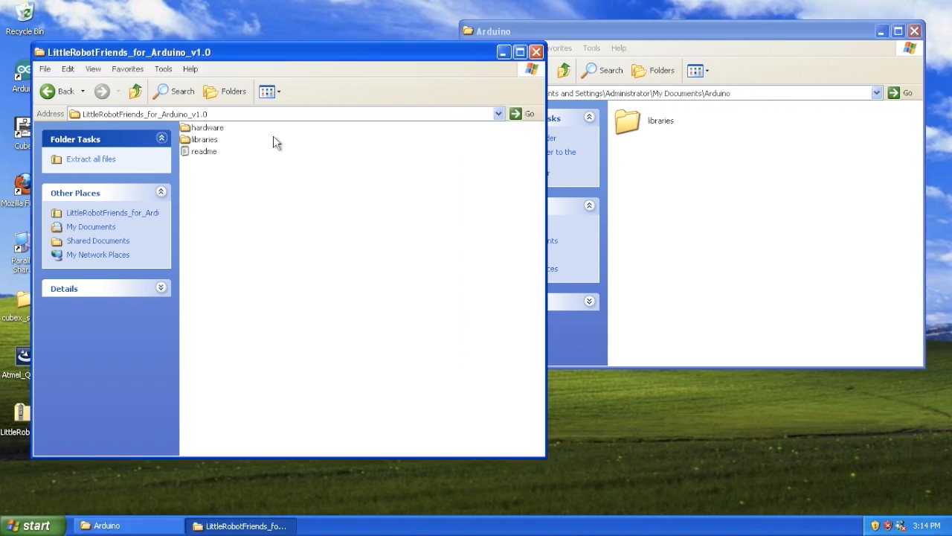
left_click(207, 127)
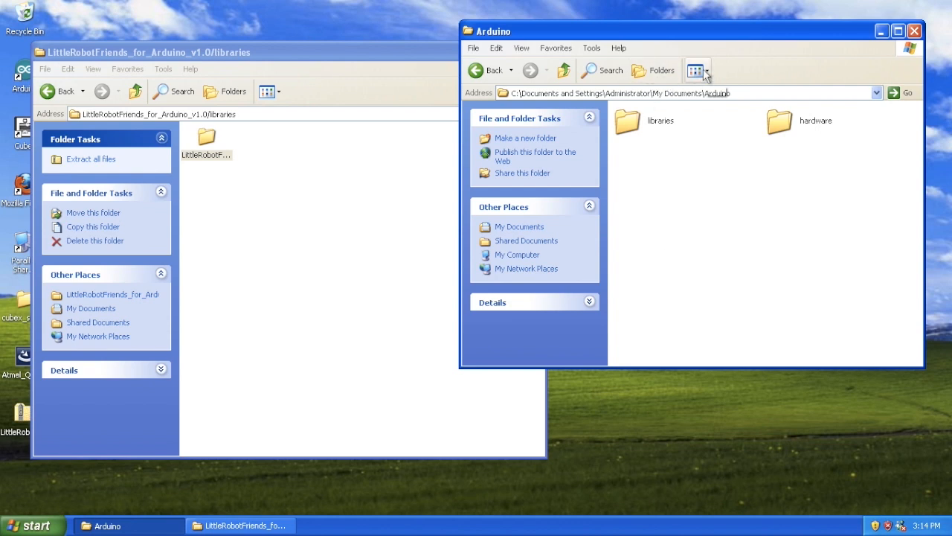
Show the Arduino folder as a list and open libraries > LittleRobotFriends
left_click(695, 70)
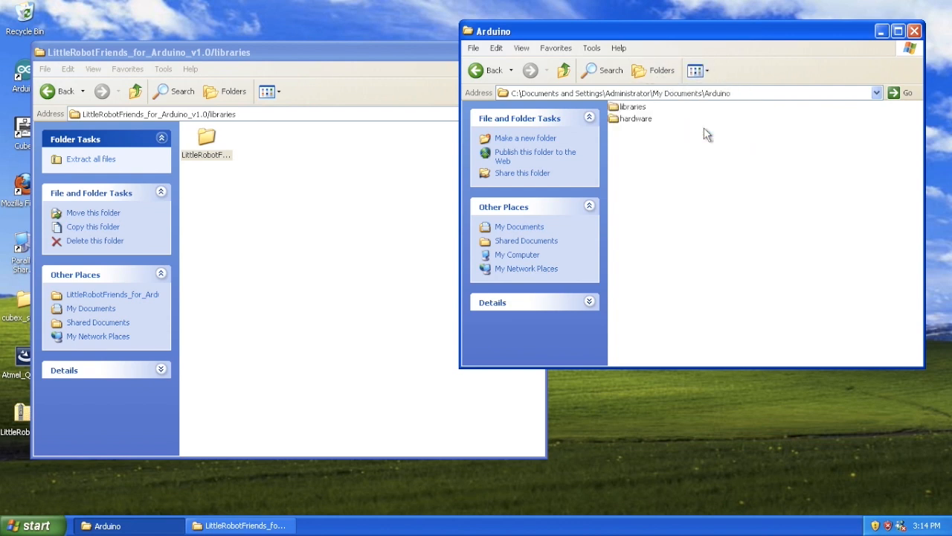
double_click(614, 106)
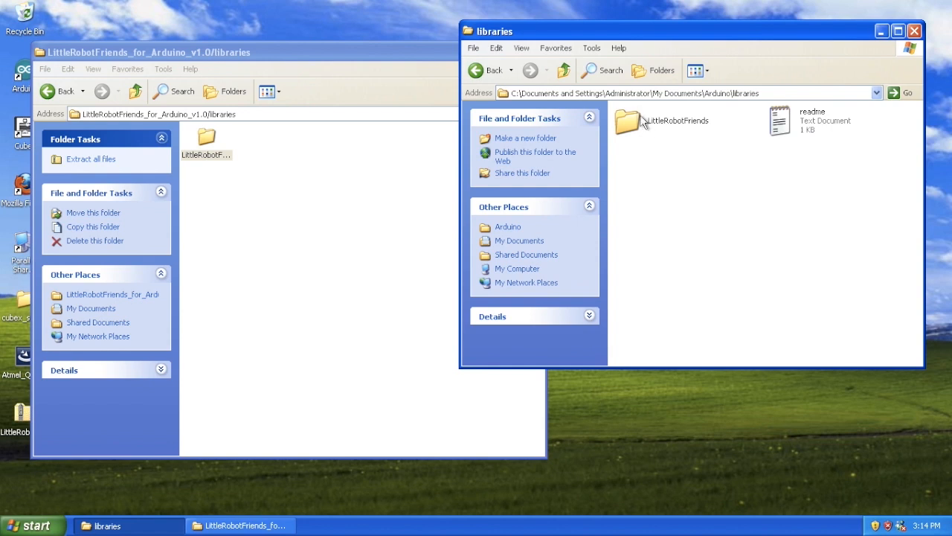
double_click(676, 119)
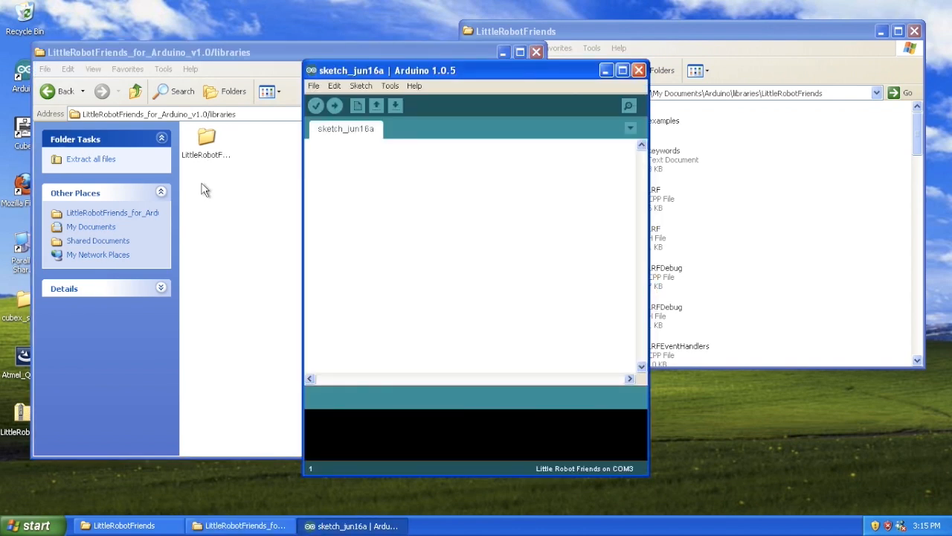
Open the MyLittleRobotFriend example from File > Examples and verify the sketch
left_click(313, 85)
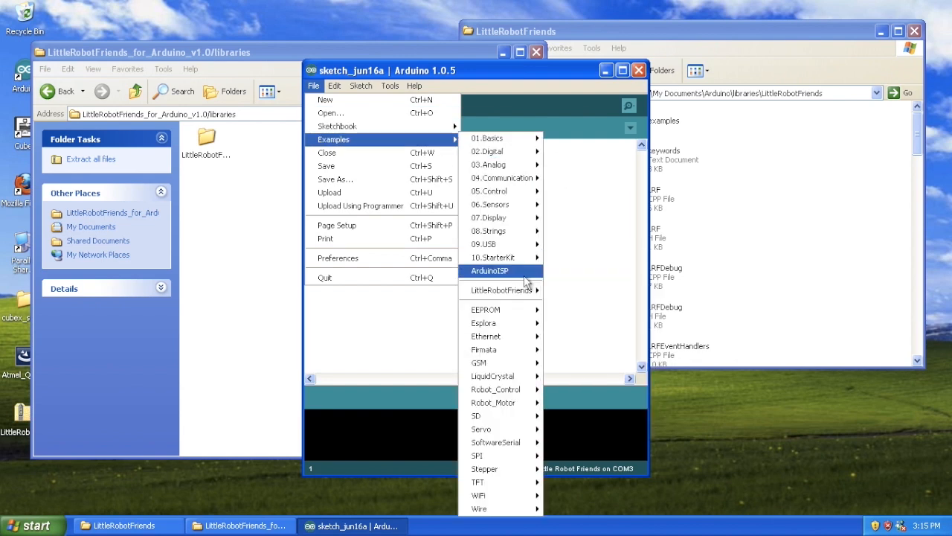
left_click(494, 289)
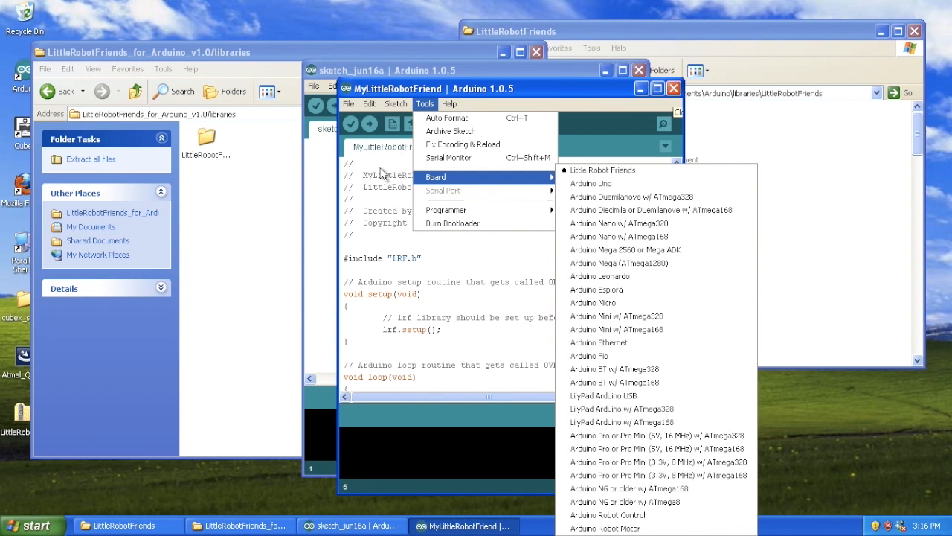
left_click(351, 123)
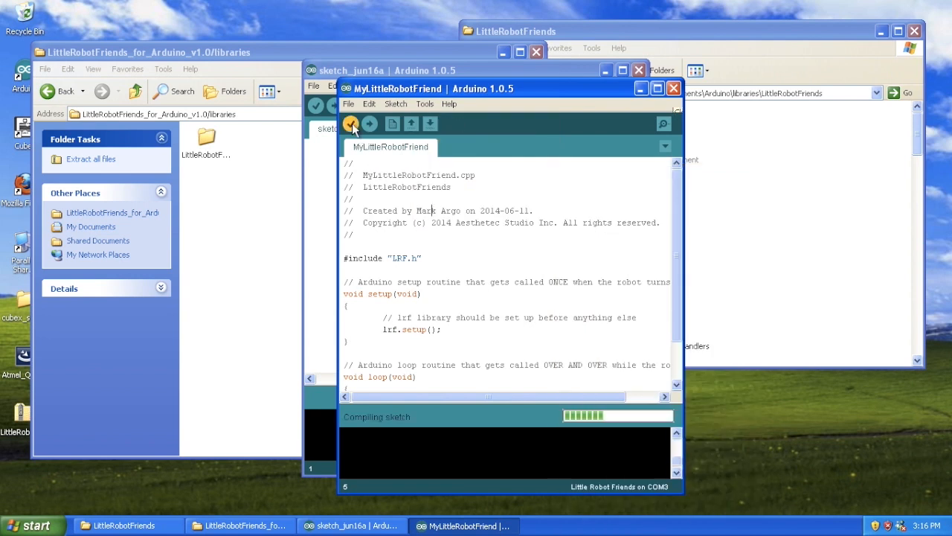